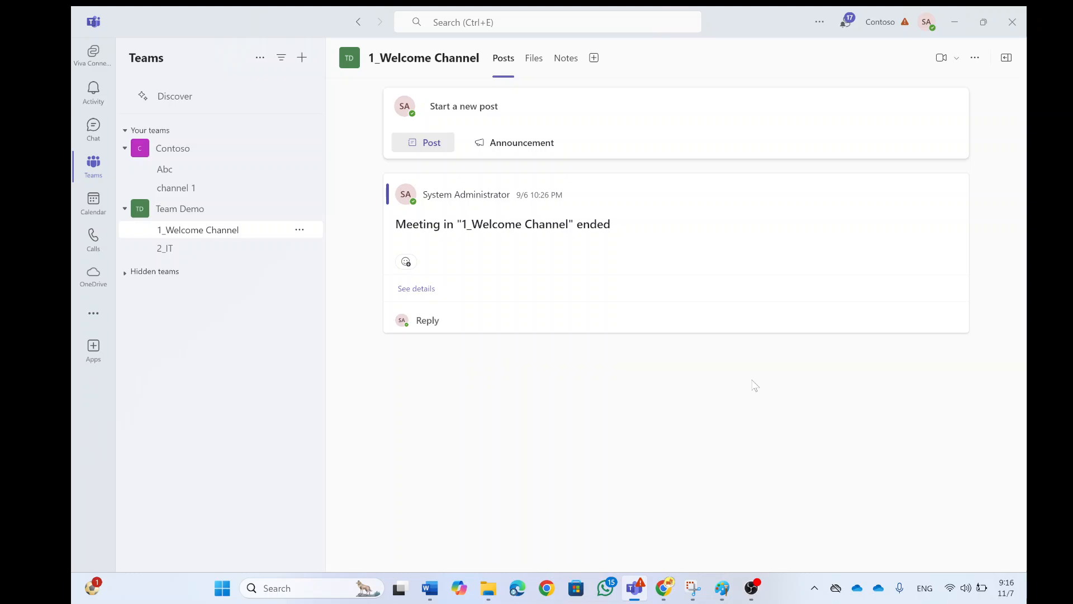
pyautogui.moveTo(579, 479)
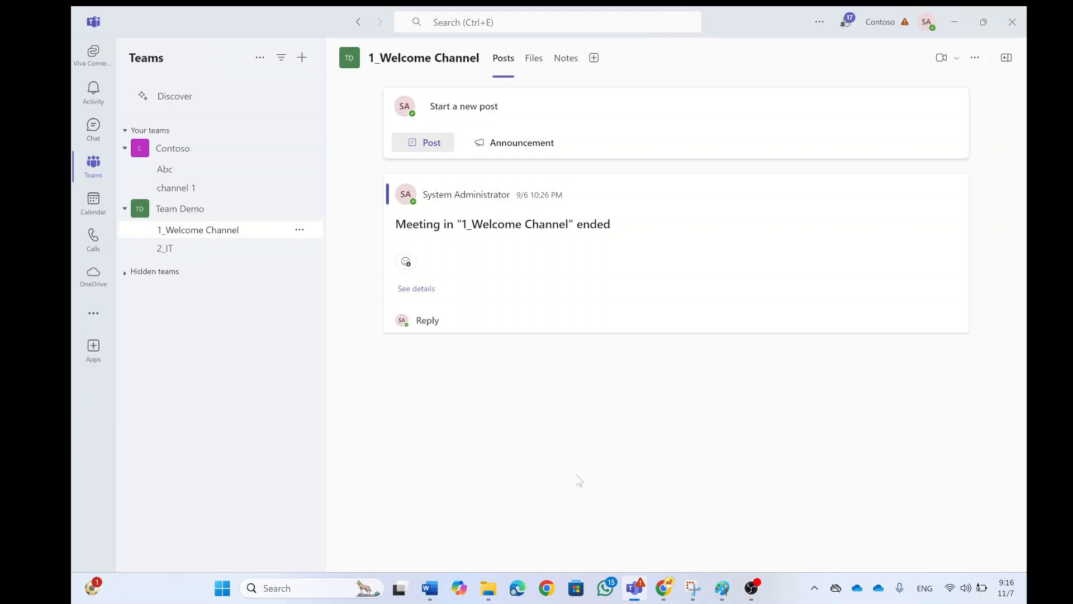
pyautogui.moveTo(427, 320)
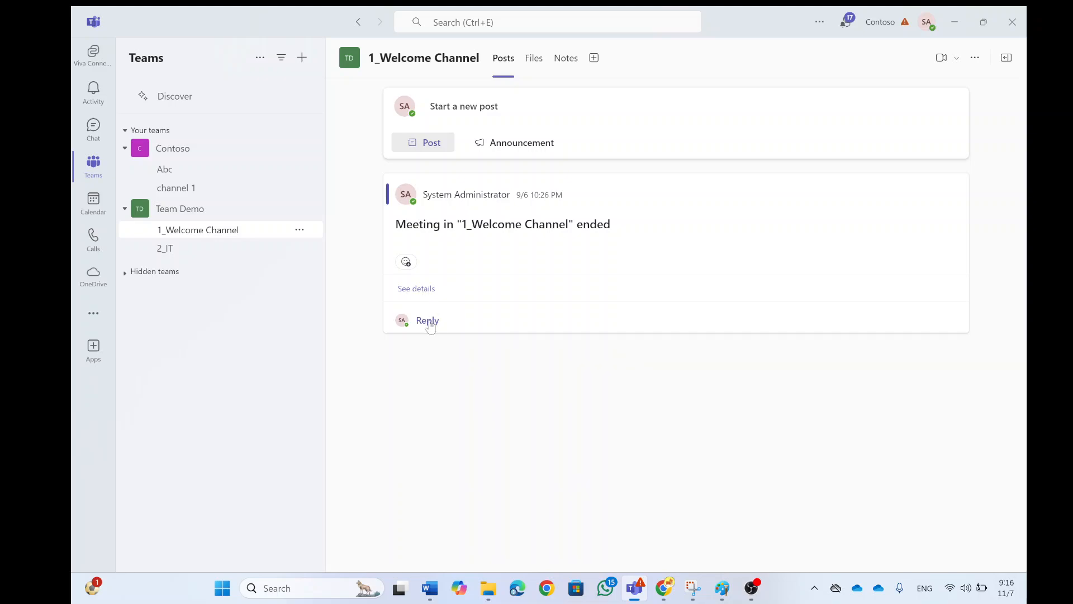
# - Begin a new post in the 1_Welcome Channel with empty title and message
pyautogui.click(422, 142)
pyautogui.write('Title')
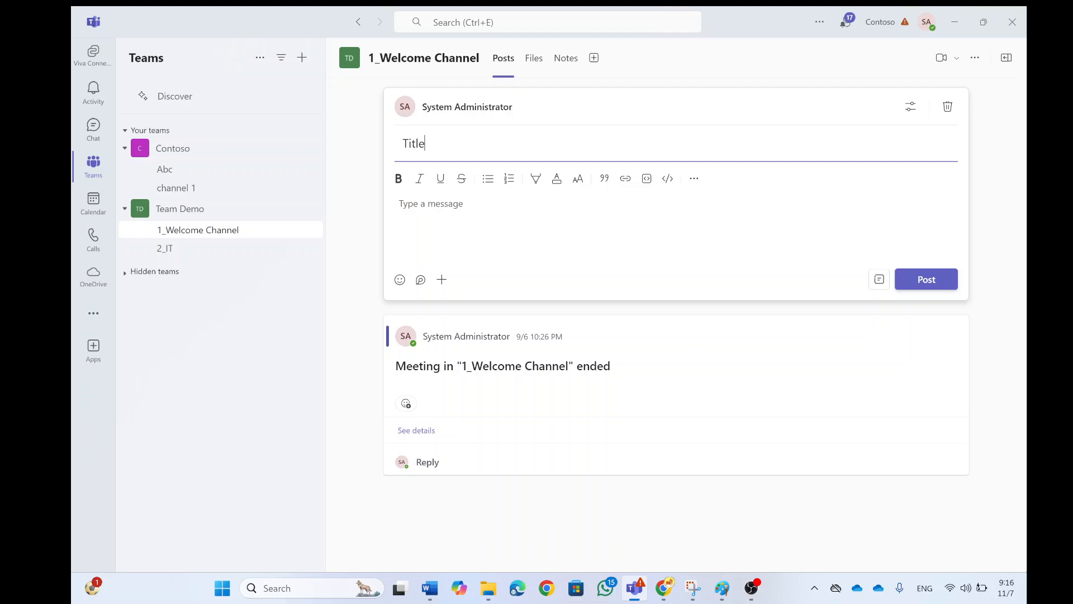
# - Write "text" in the post message and add a yellow thumbs-up emoji
pyautogui.write('text')
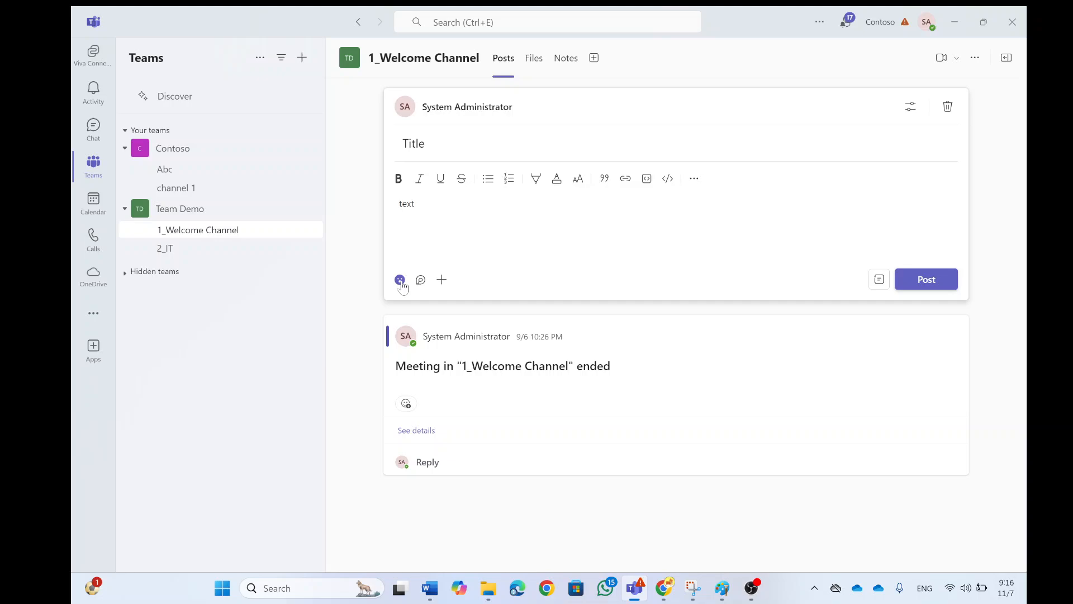
pyautogui.moveTo(399, 279)
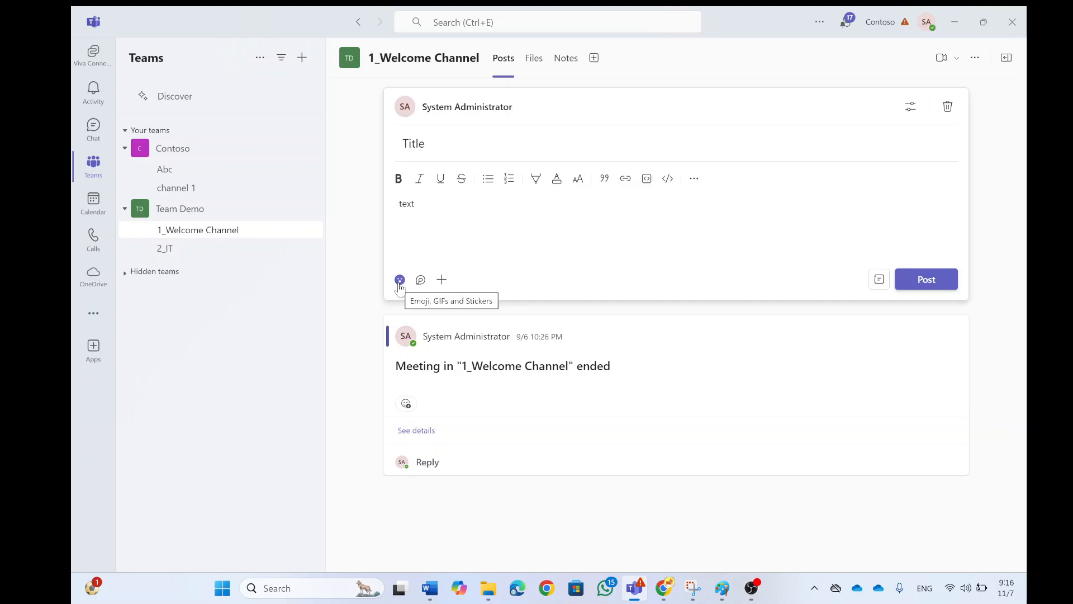
pyautogui.click(399, 279)
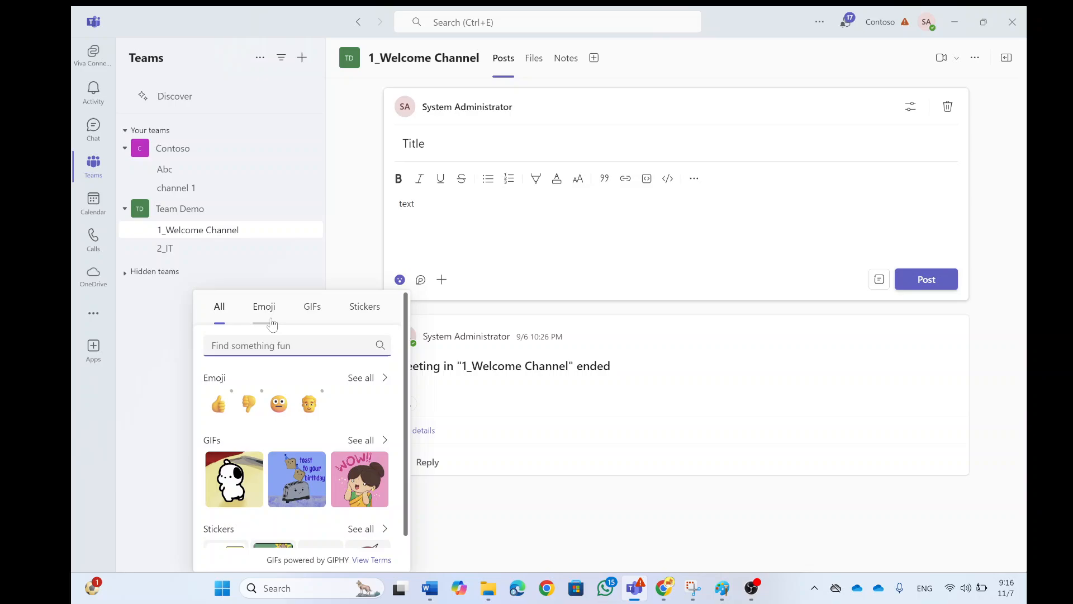
pyautogui.click(263, 305)
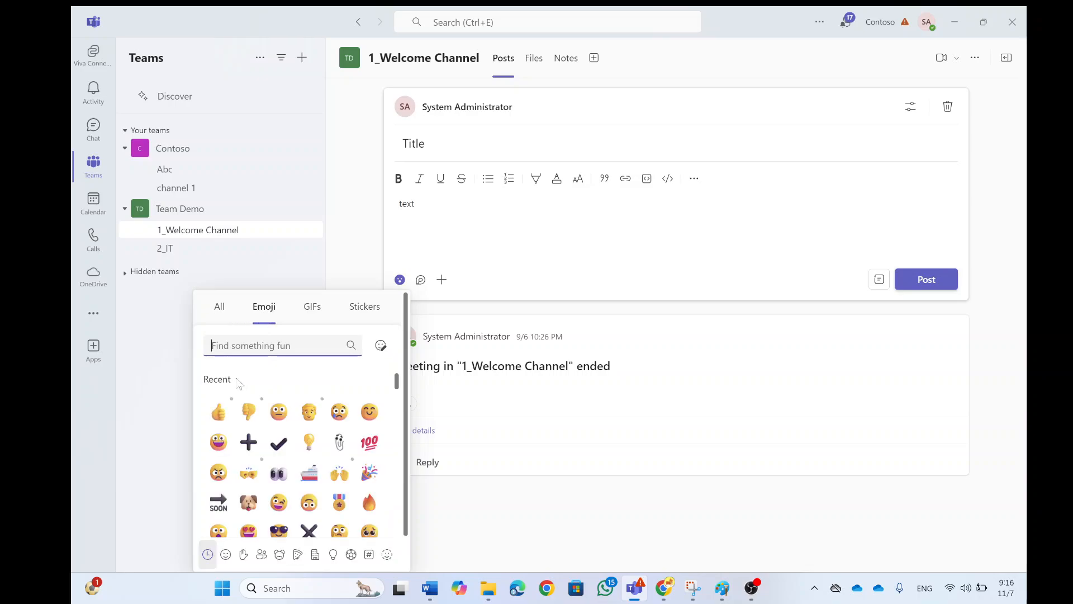
pyautogui.moveTo(369, 411)
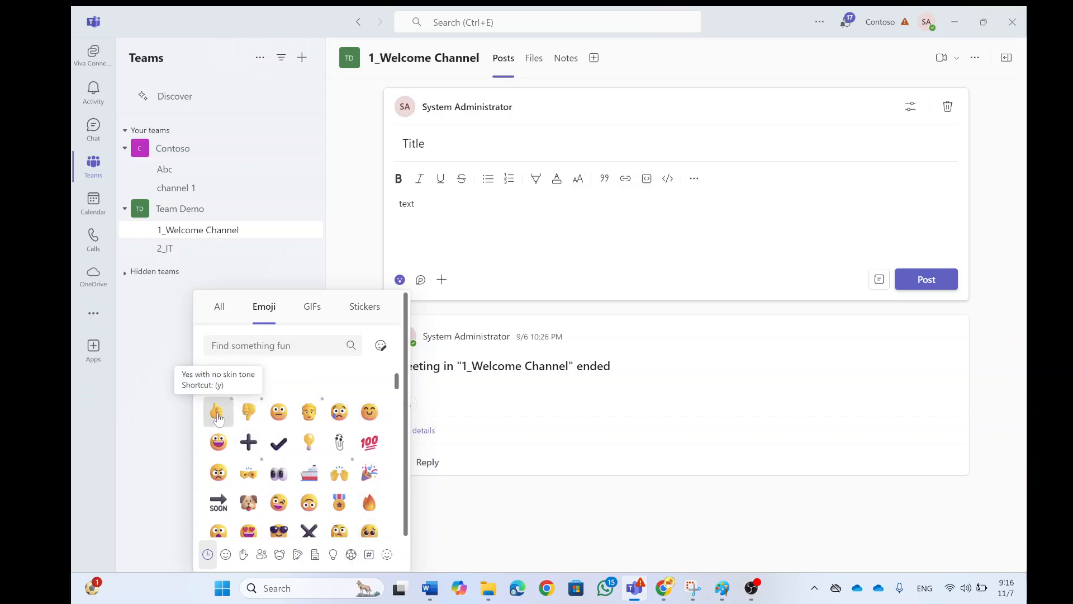
pyautogui.click(217, 411)
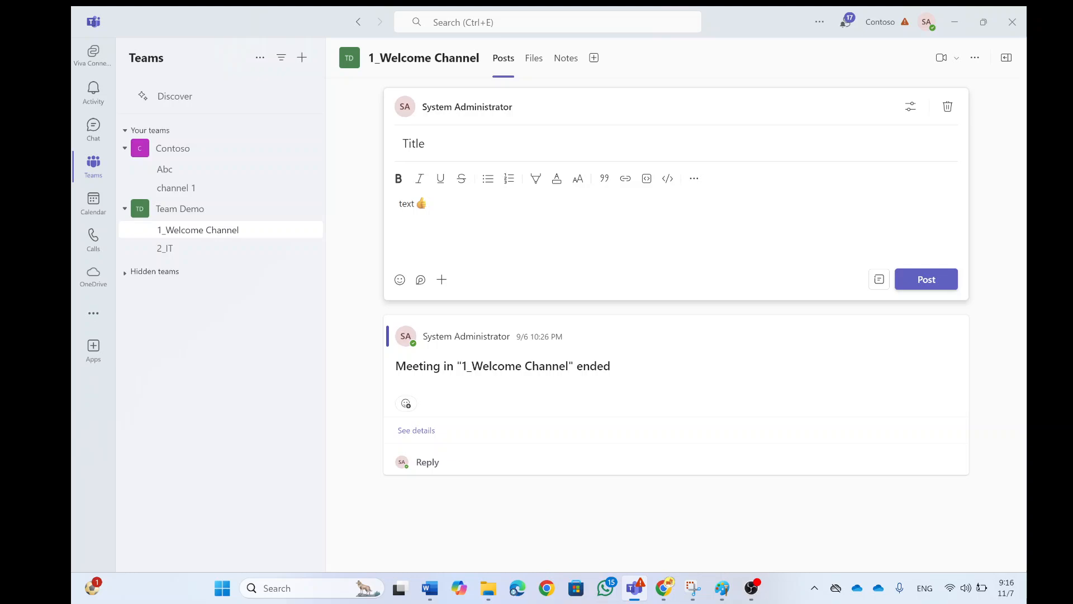
# - Insert a dark-skin-tone thumbs-up after the yellow one in the message
pyautogui.click(400, 279)
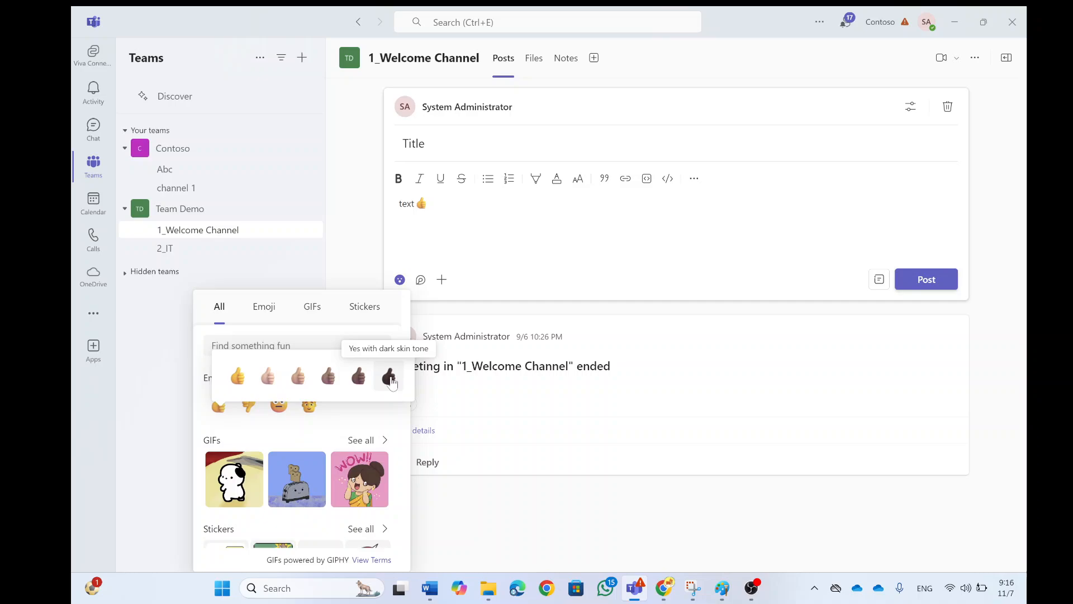
pyautogui.click(388, 376)
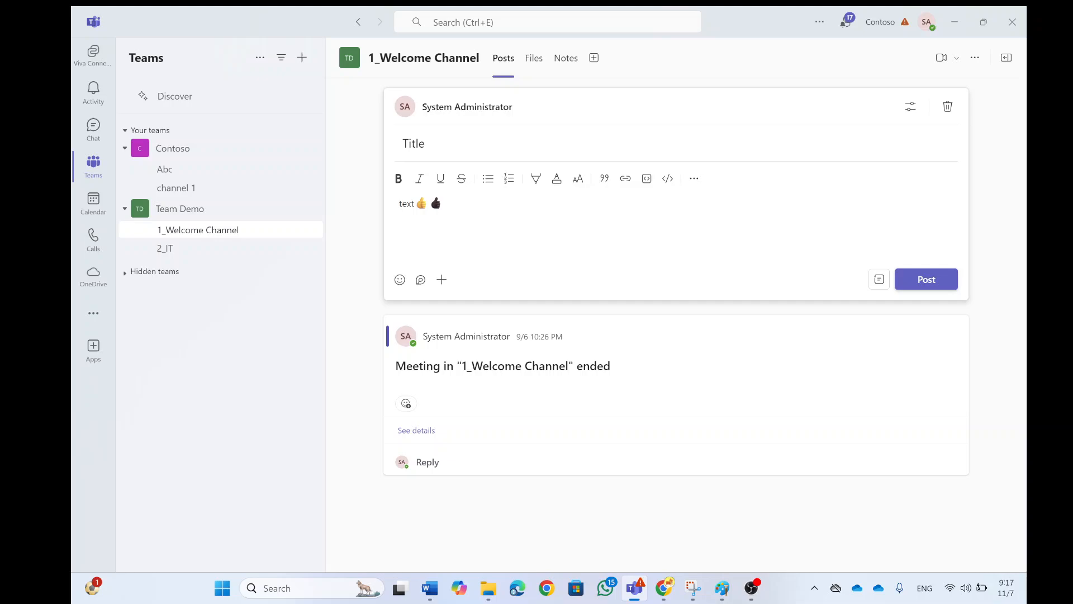
pyautogui.click(443, 204)
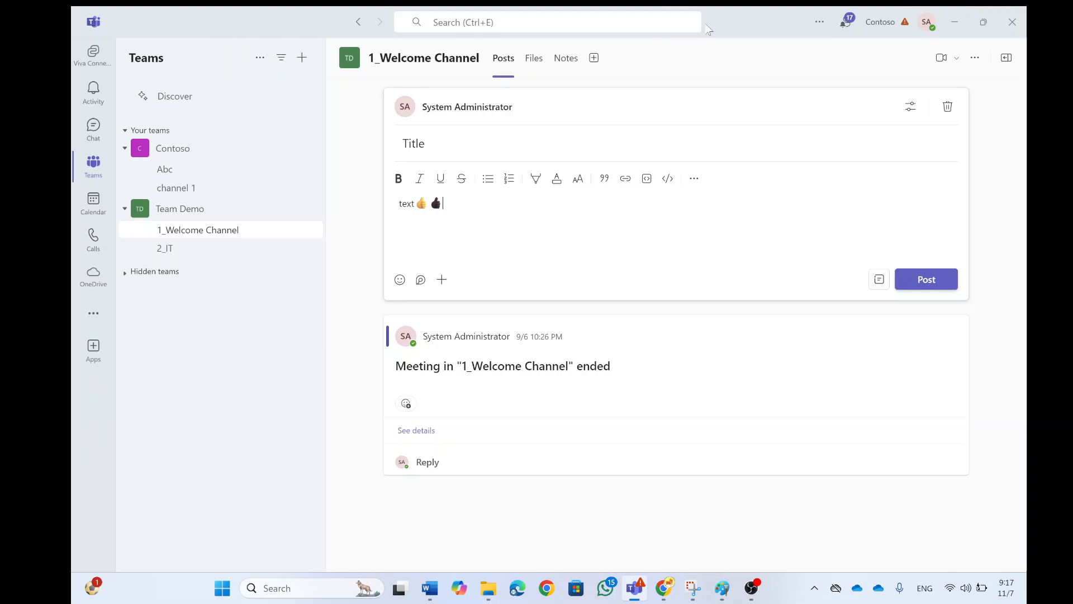
pyautogui.moveTo(819, 22)
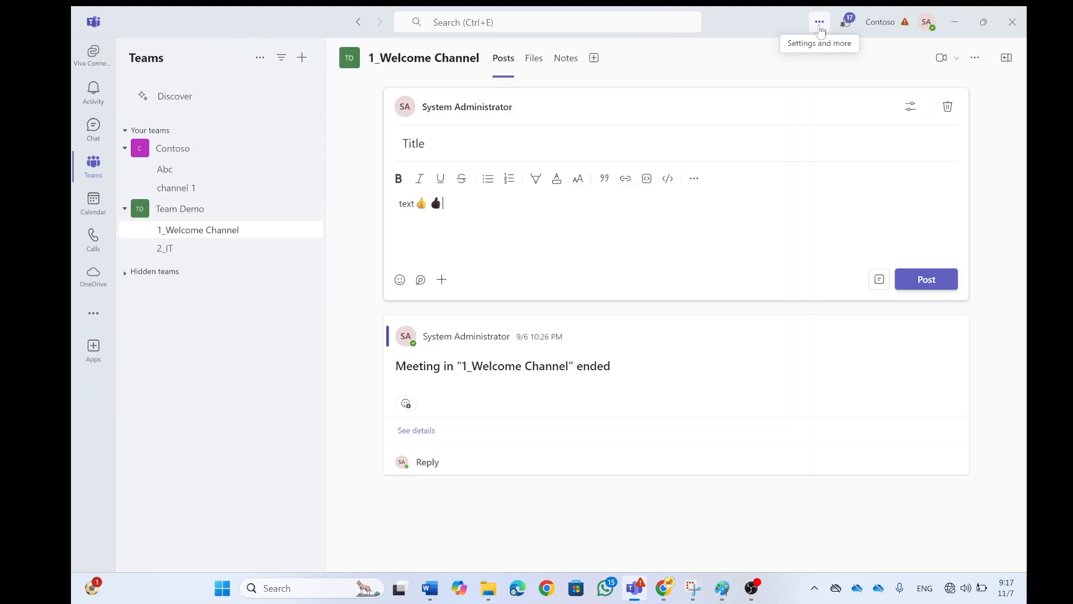
# - Open Teams Settings on the Appearance and accessibility page
pyautogui.click(819, 22)
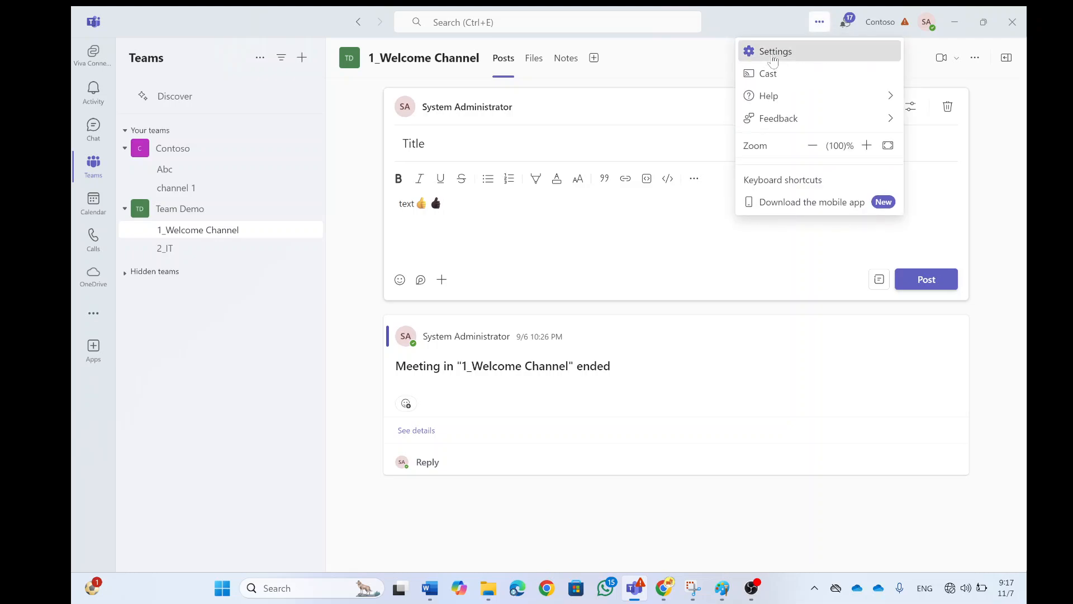
pyautogui.click(774, 51)
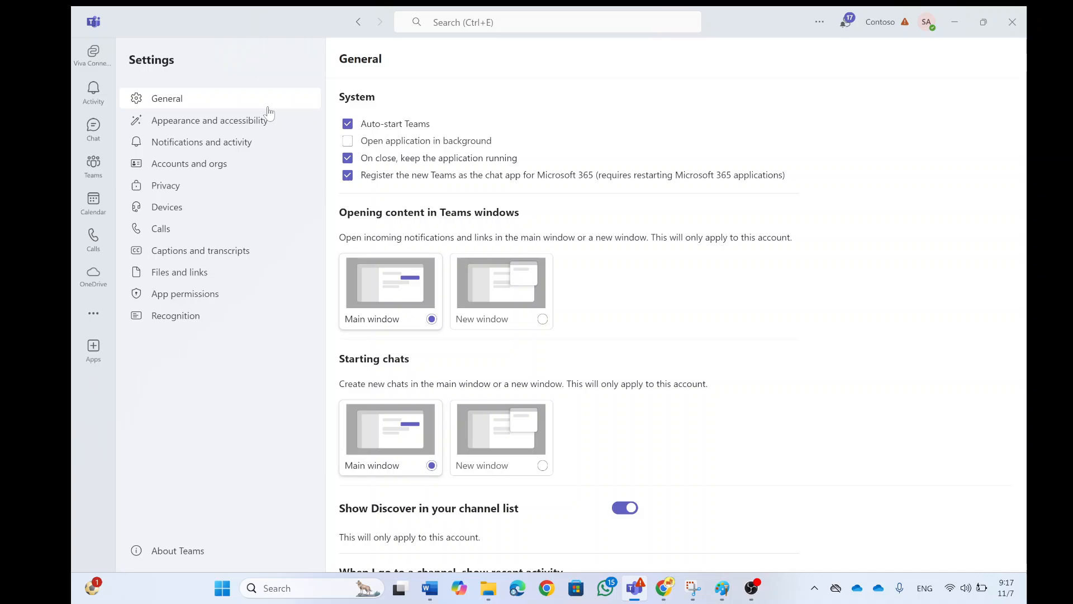
pyautogui.click(210, 120)
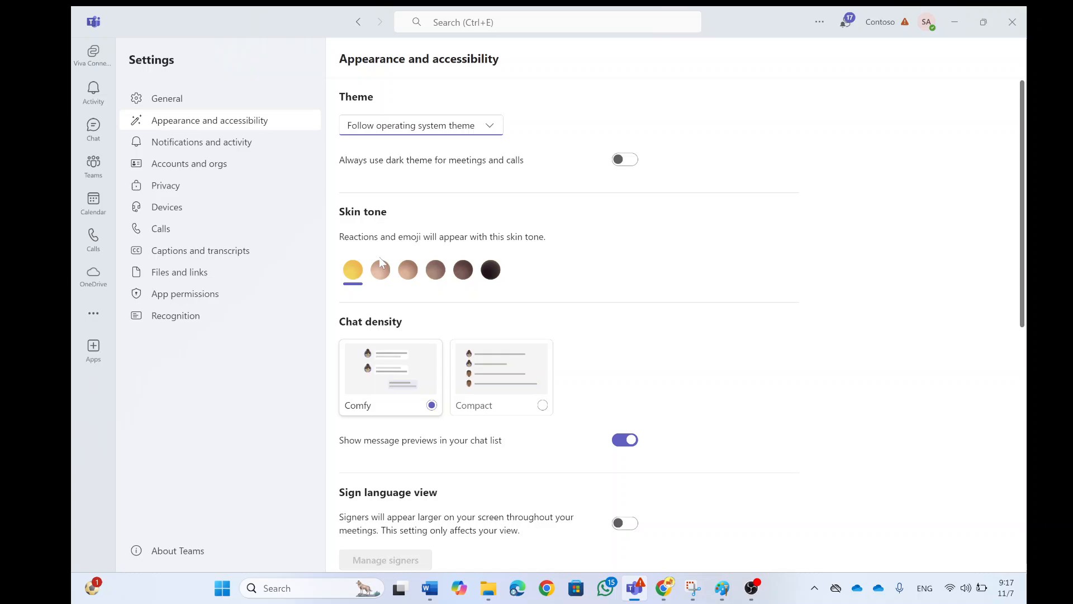
pyautogui.moveTo(352, 269)
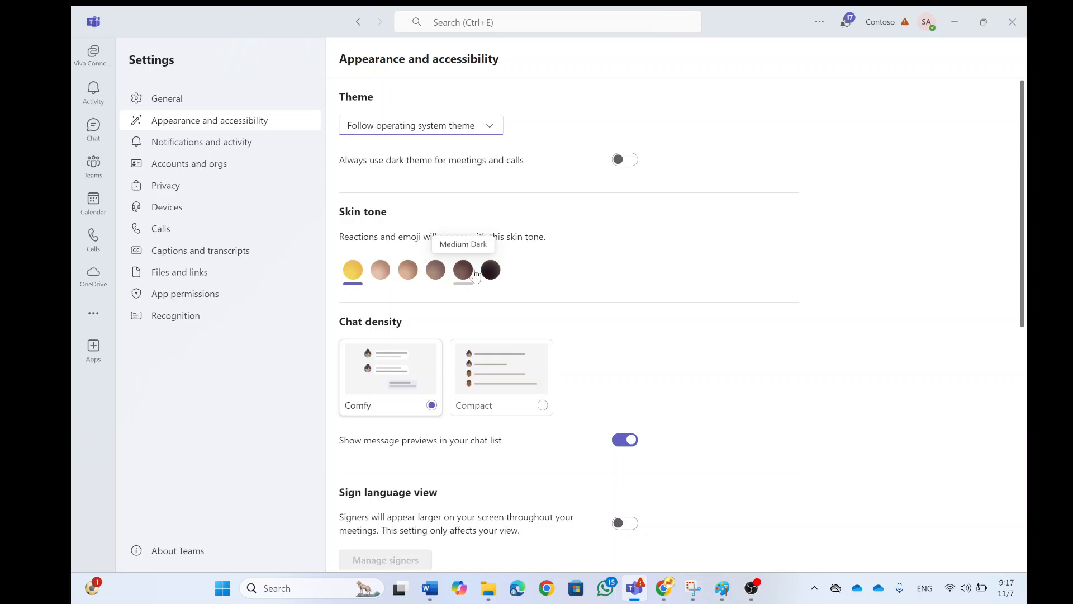
pyautogui.moveTo(434, 269)
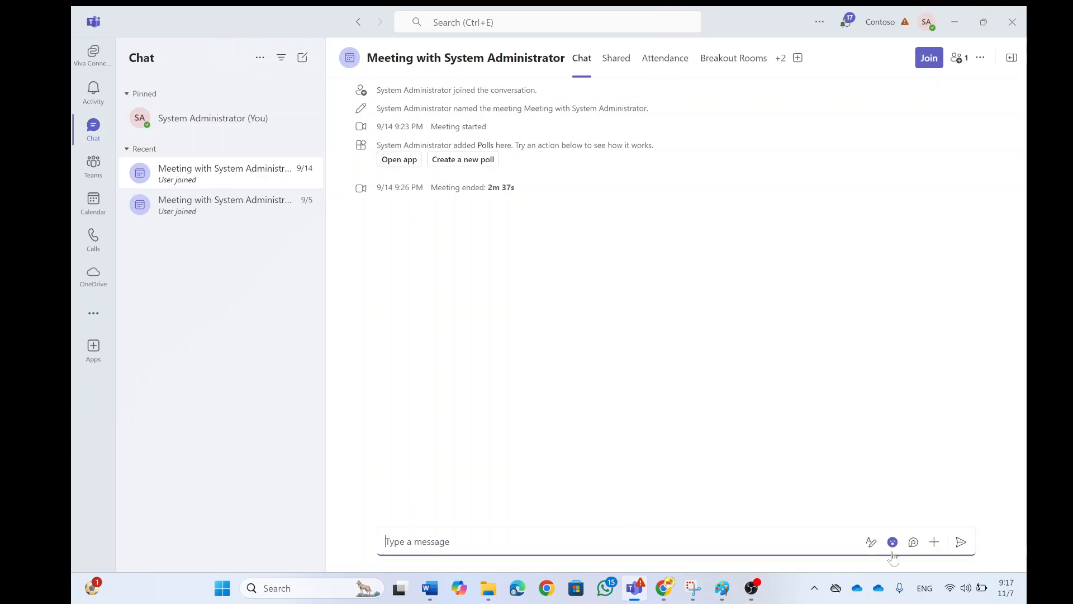
# - Add a yellow smiling-man emoji to the Meeting with System Administrator chat message
pyautogui.click(892, 542)
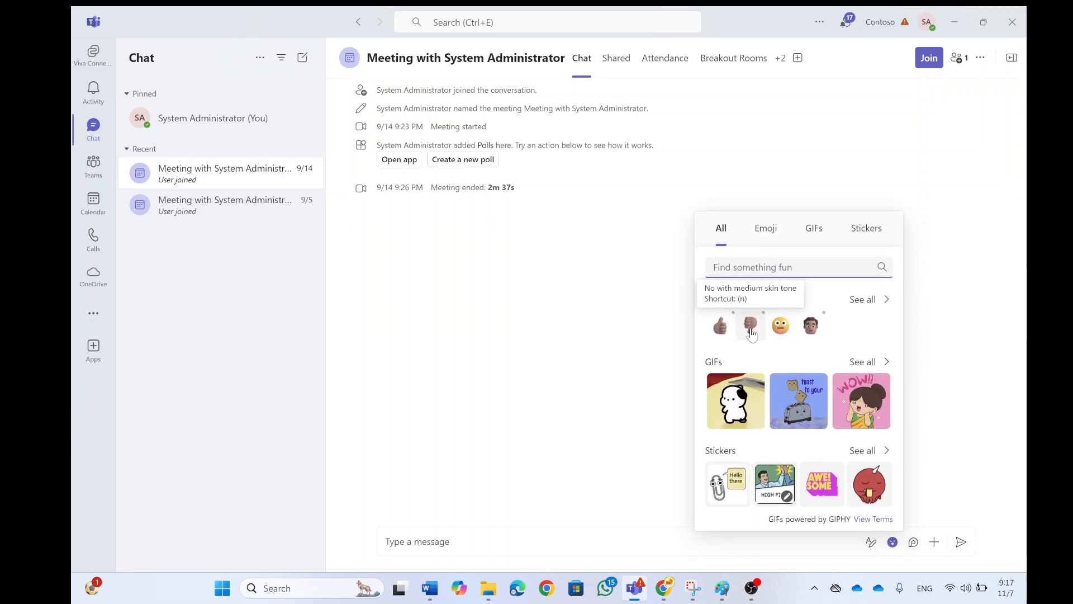
pyautogui.click(765, 228)
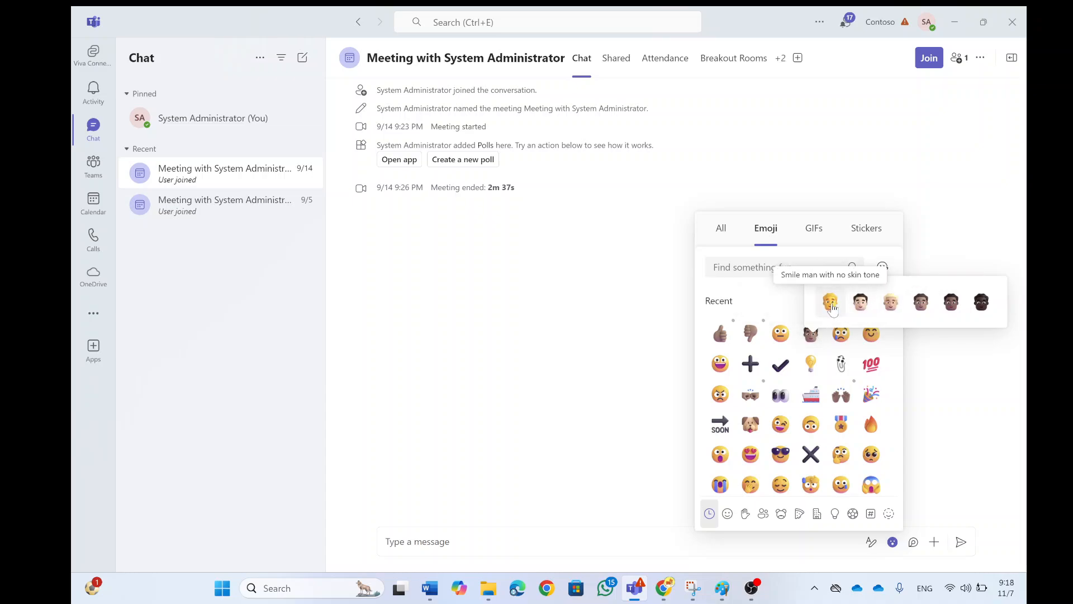
pyautogui.click(829, 301)
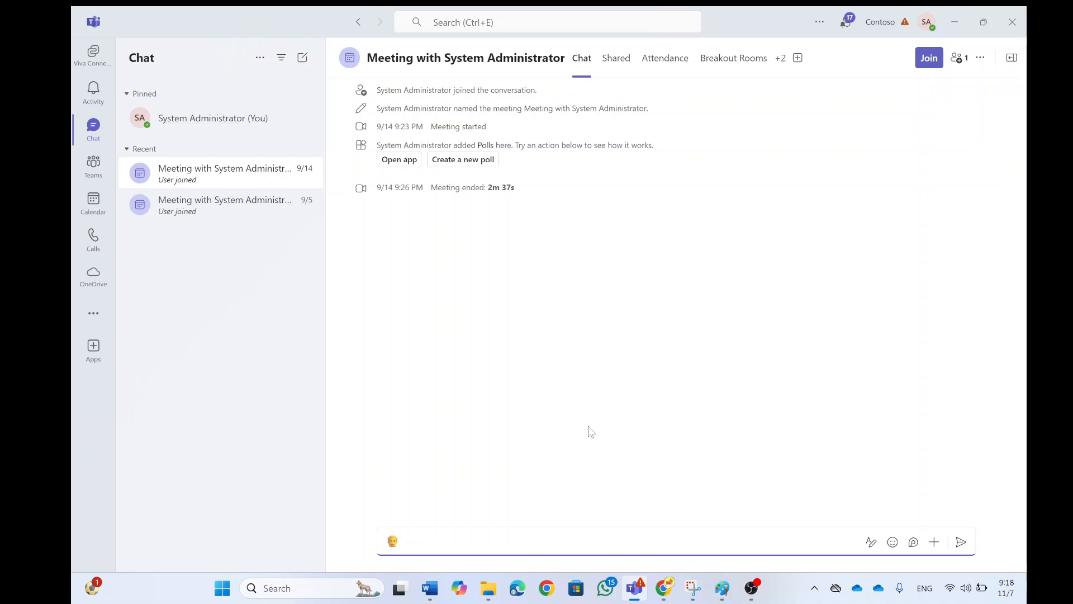
# - Reopen Appearance and accessibility settings to verify the medium skin tone is selected
pyautogui.click(818, 22)
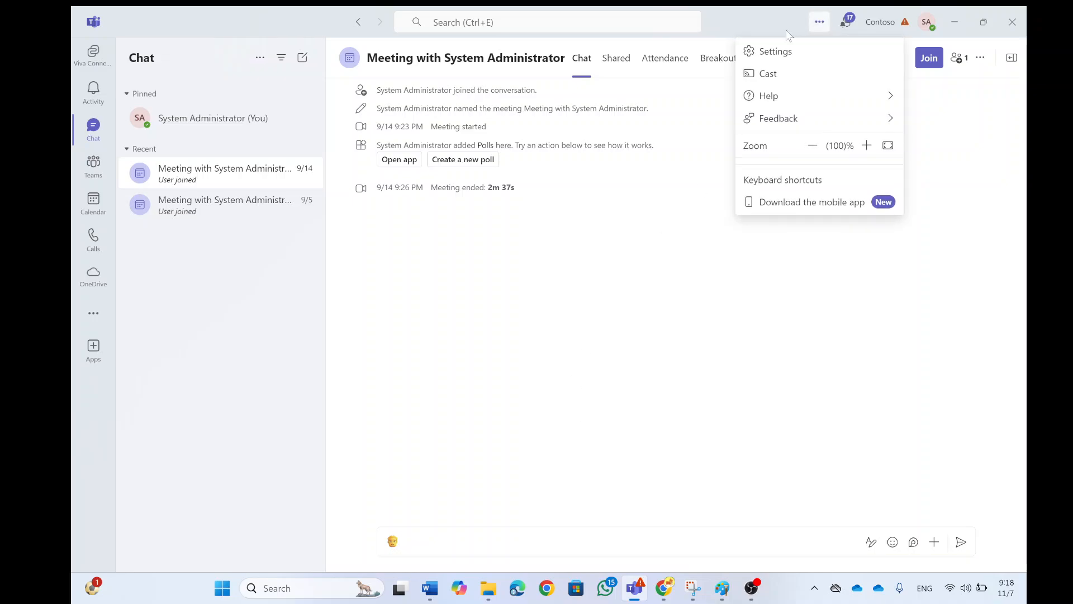
pyautogui.click(774, 50)
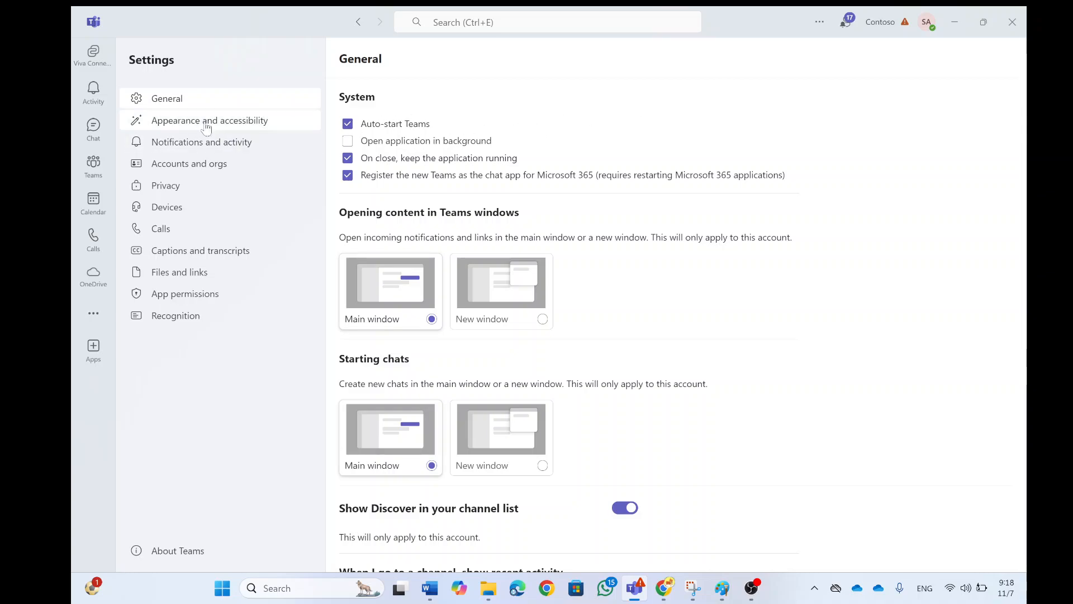
pyautogui.click(209, 119)
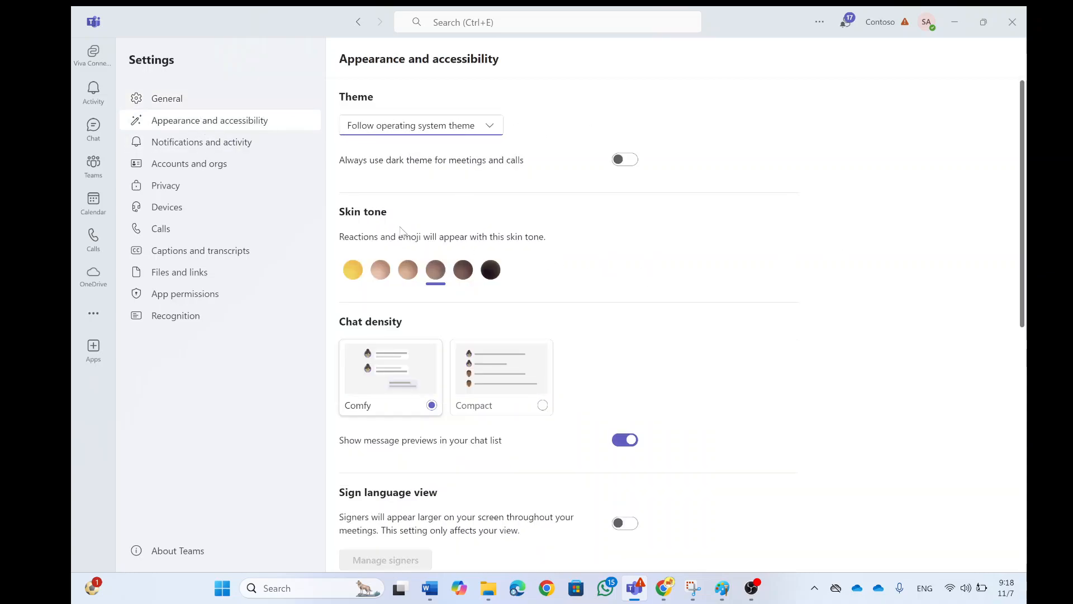
pyautogui.moveTo(509, 268)
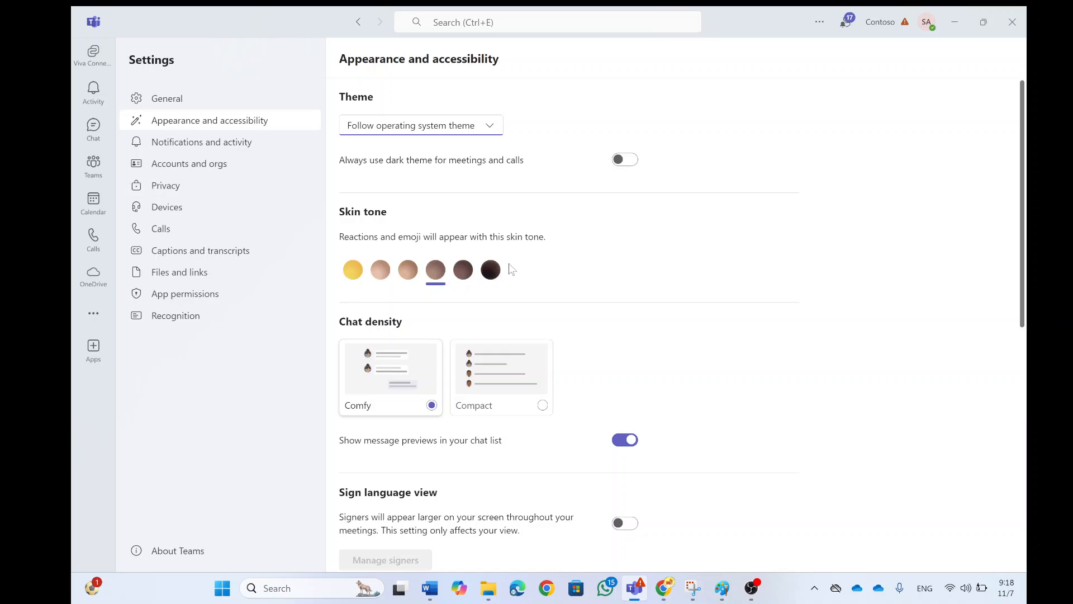
pyautogui.moveTo(655, 280)
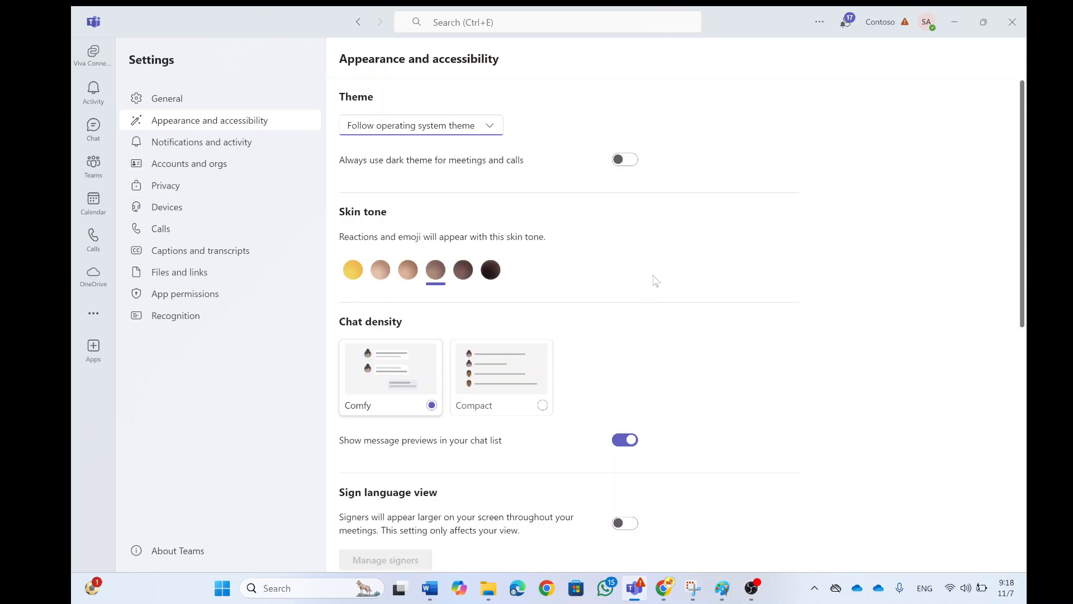